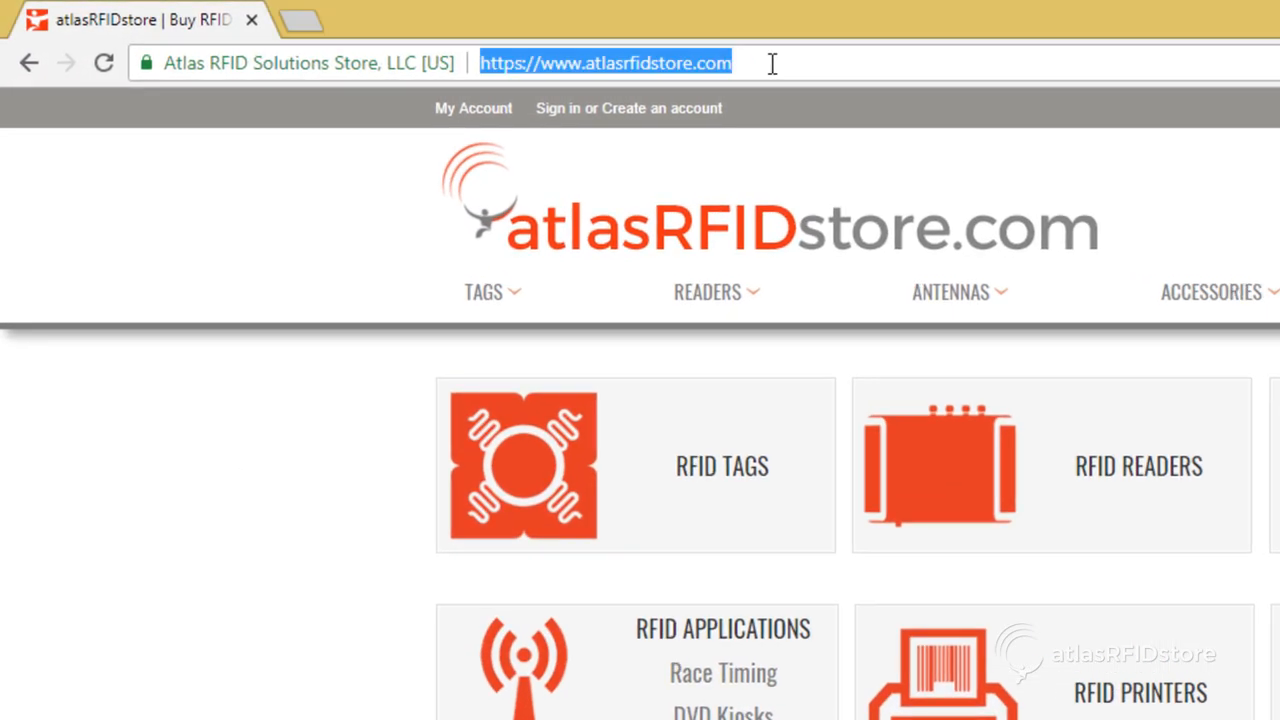
type("http://izar-a05f8e.local/")
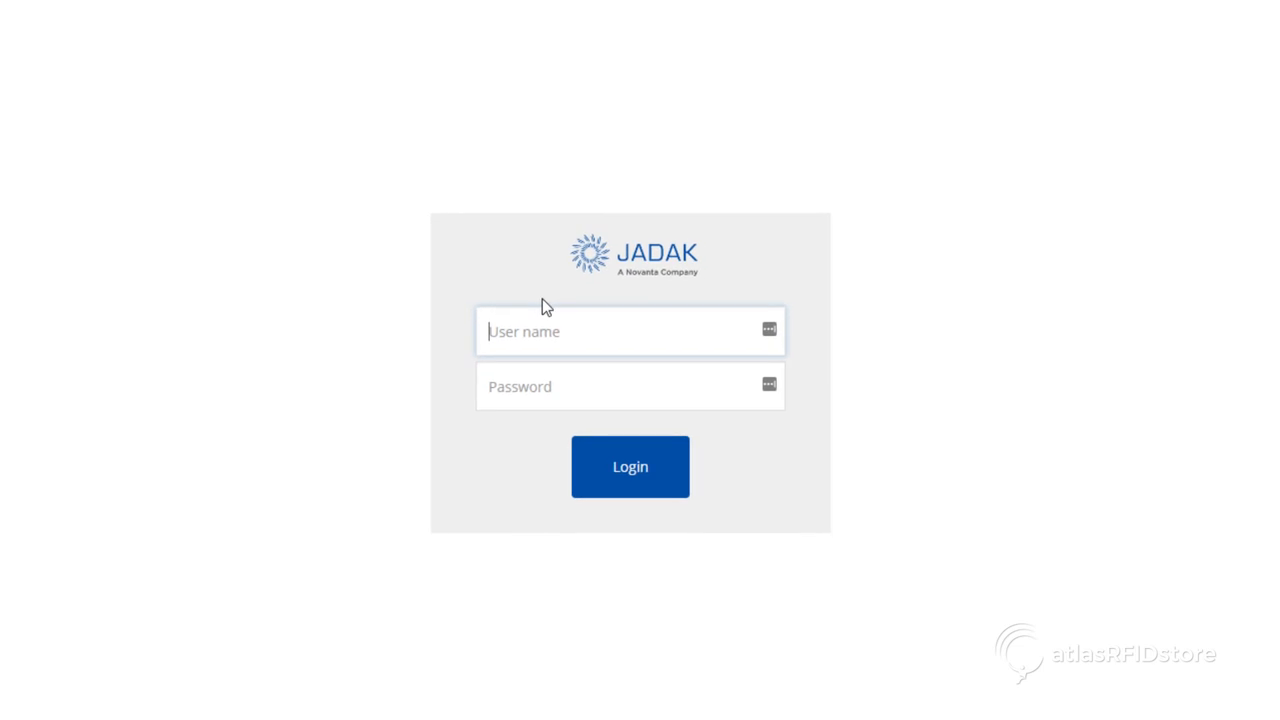
Log in to the reader as user 'web' with the password.
type("web")
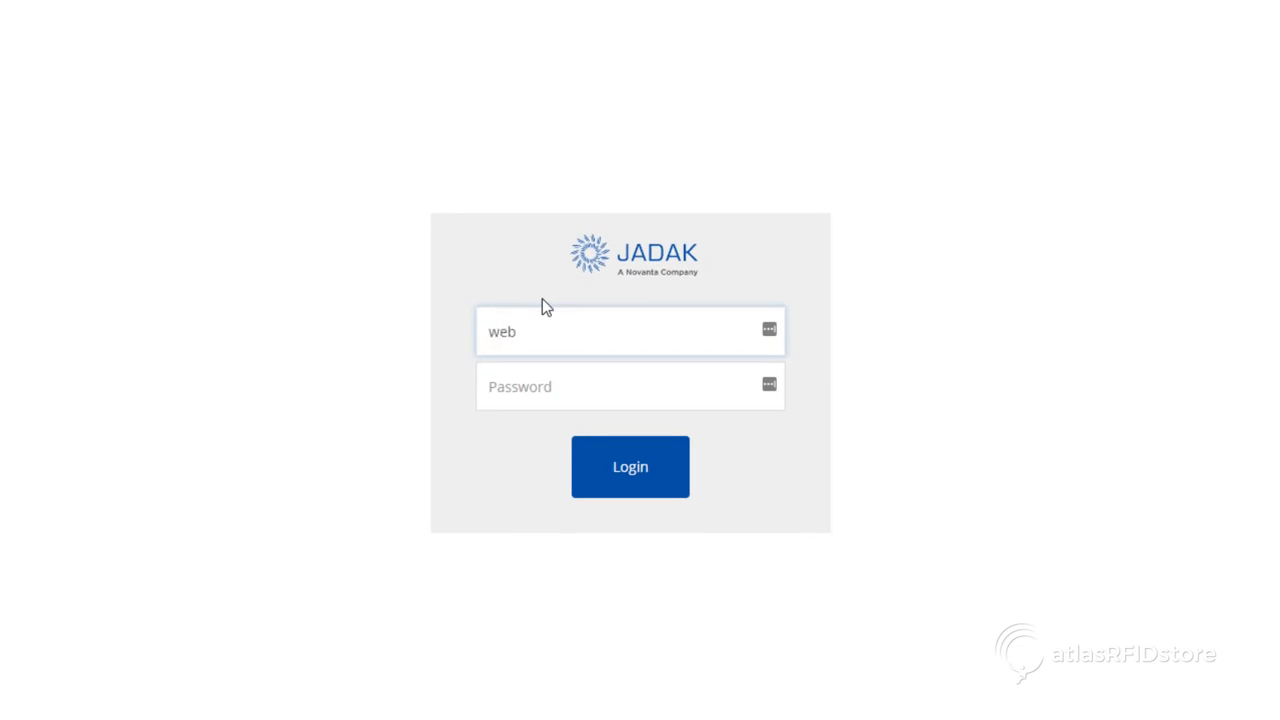
type("•••••")
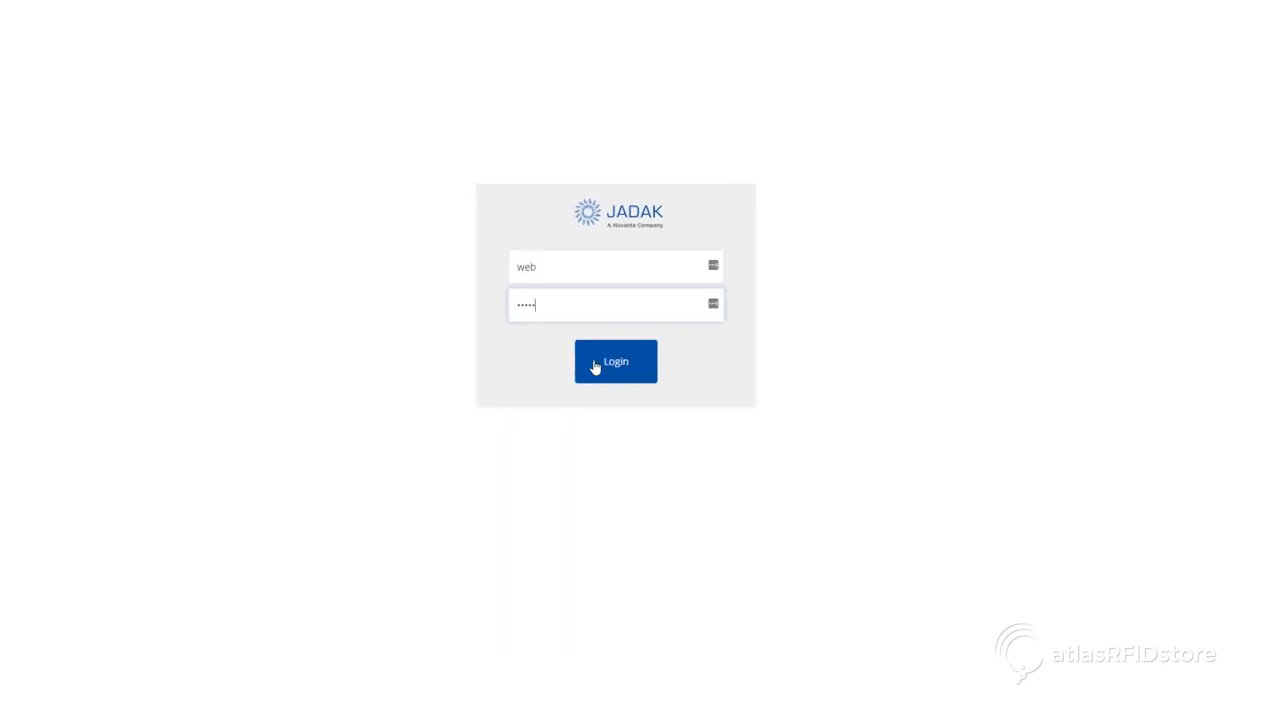
left_click(615, 361)
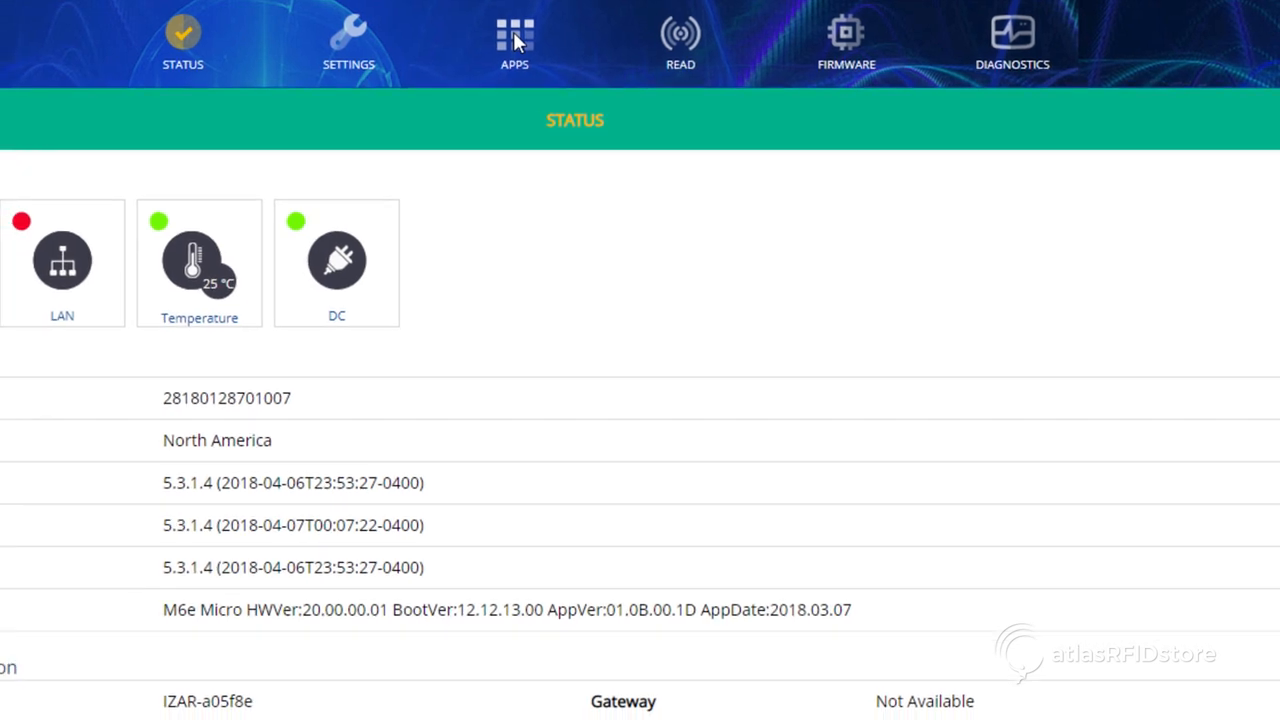
Open RainStream from the Apps list to show its License Manager.
left_click(514, 40)
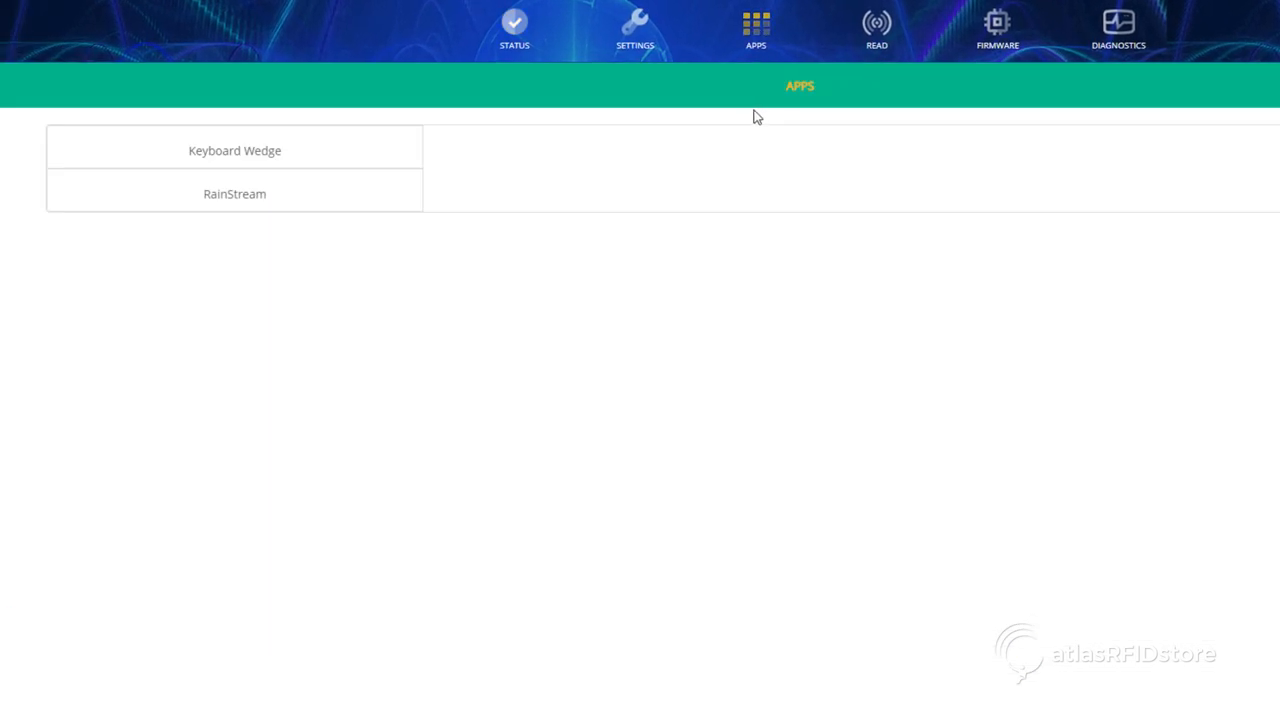
left_click(234, 150)
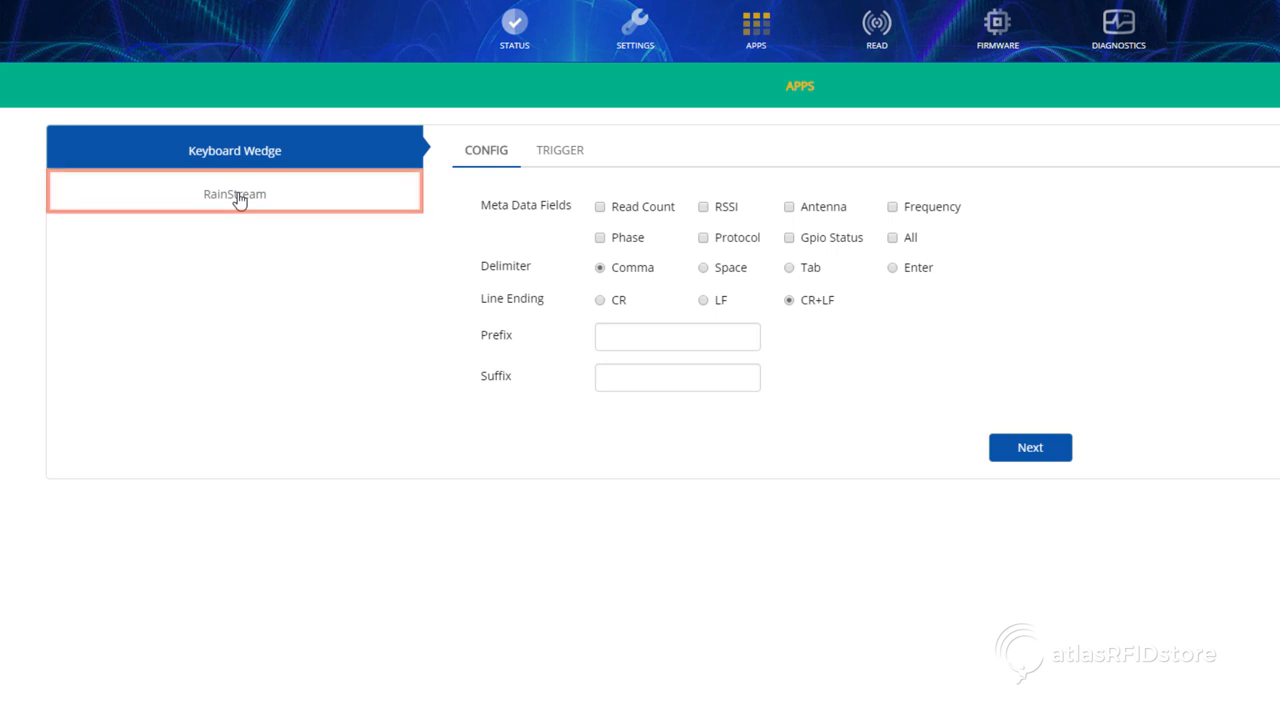
left_click(234, 193)
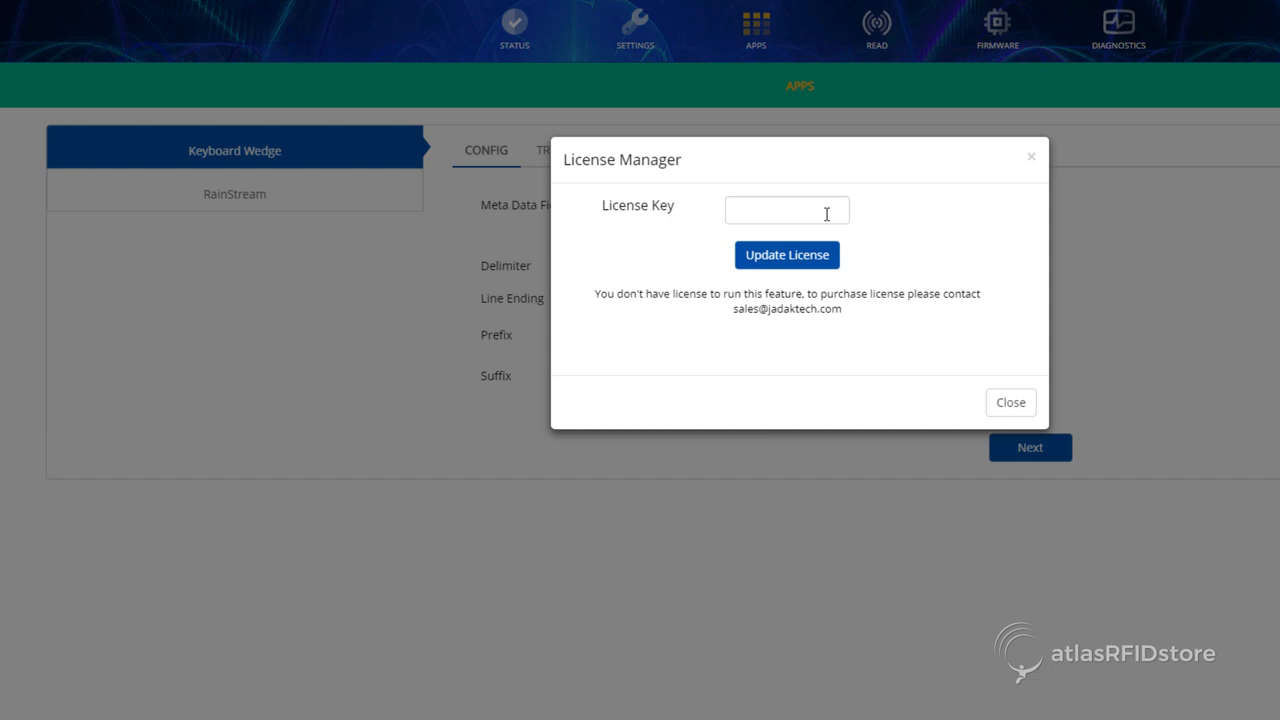
Apply the RainStream license update from the License Manager.
left_click(786, 255)
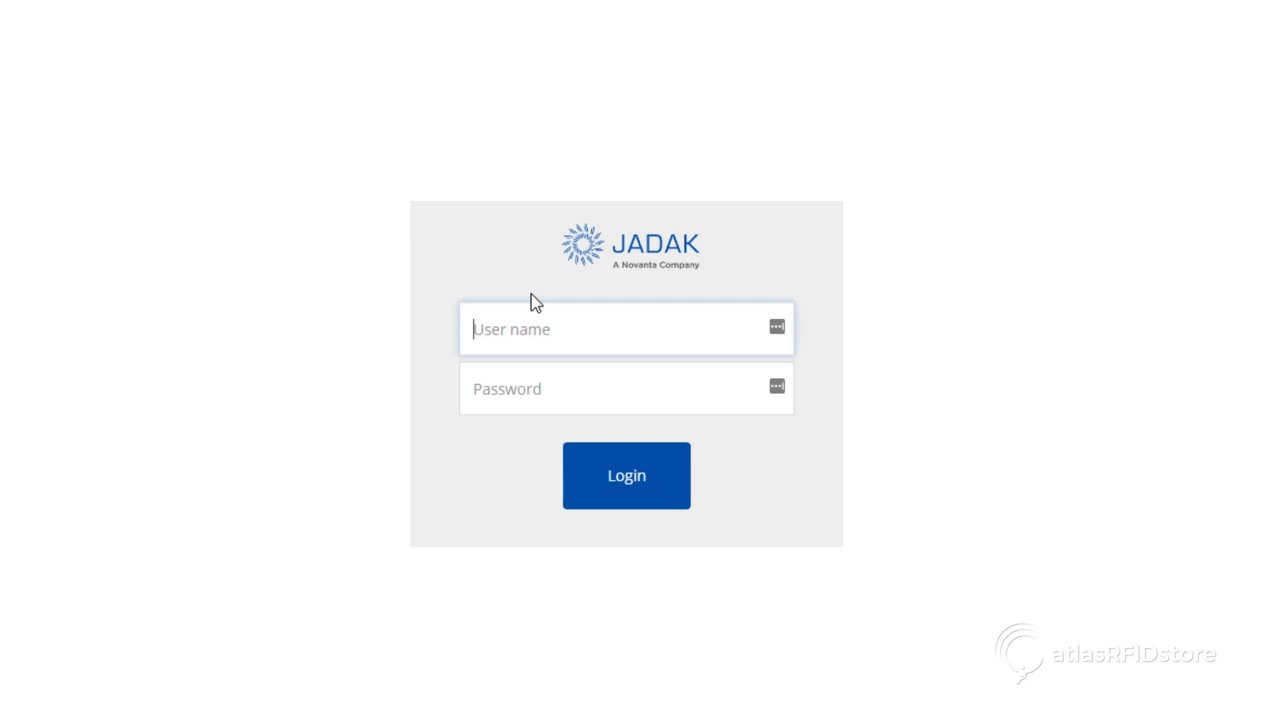
Log back in as user 'web' with the password.
type("web")
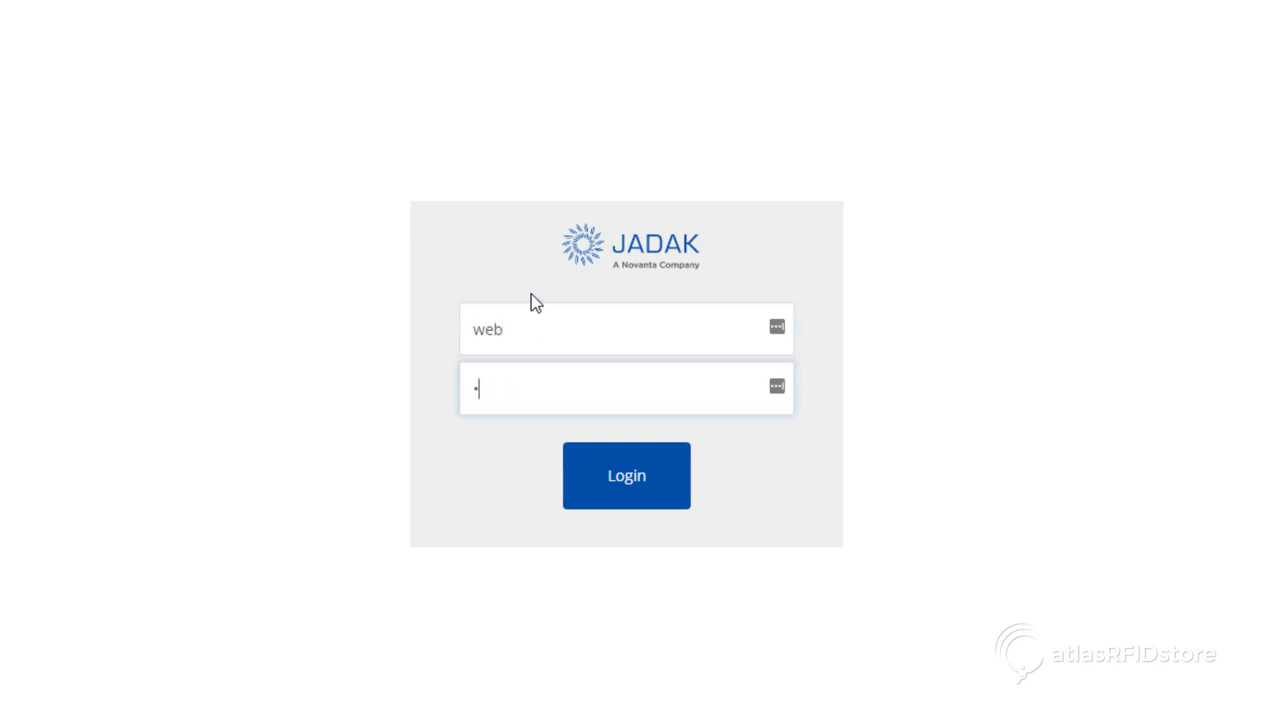
type("•••••")
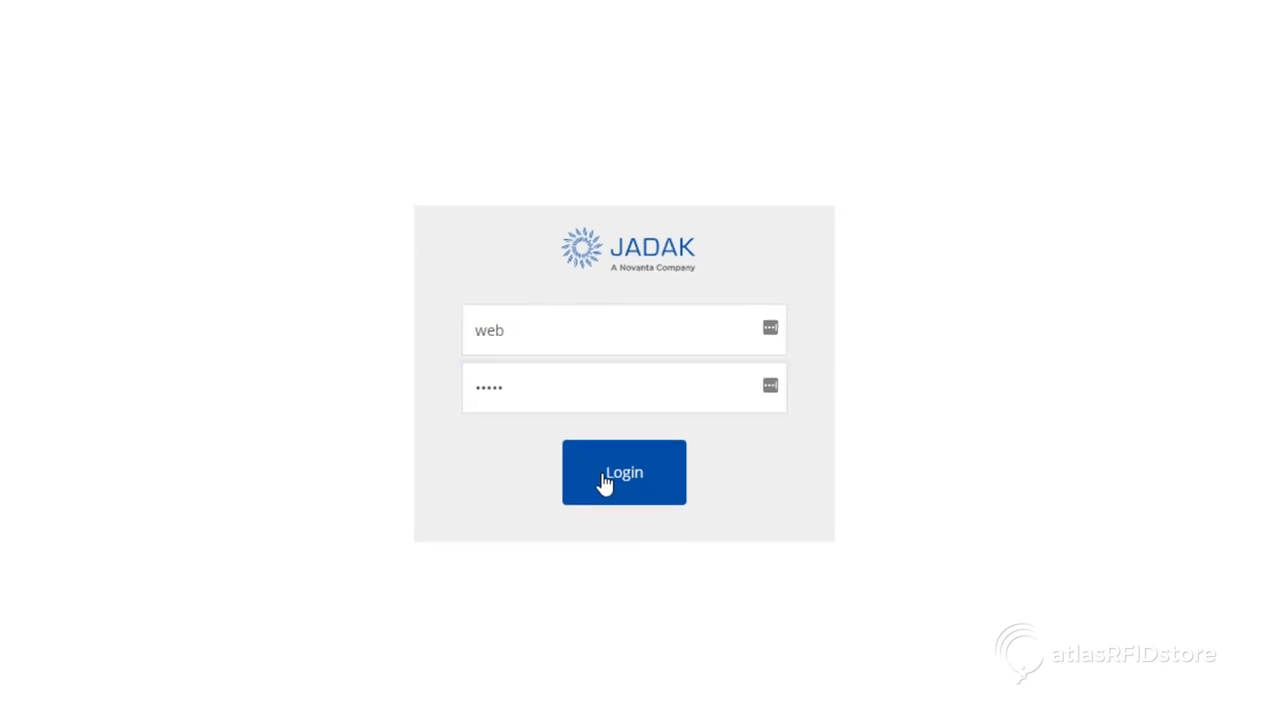
left_click(624, 472)
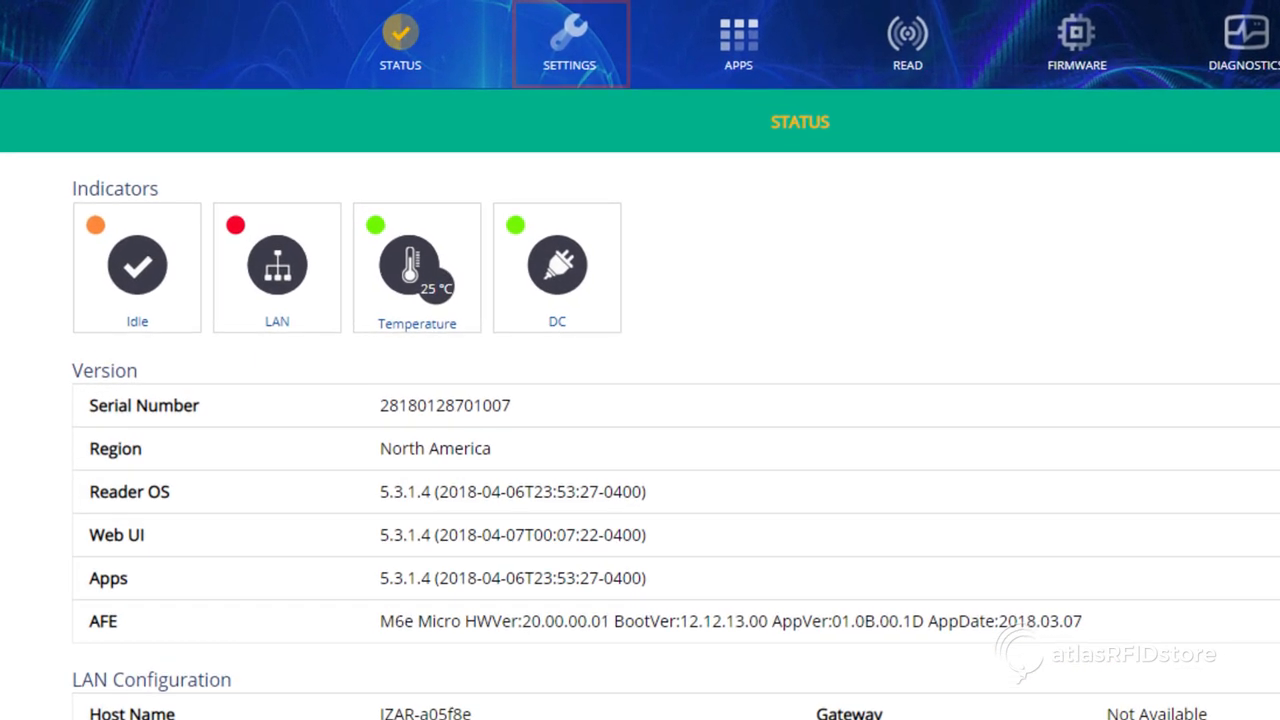
Show the Reader settings tab with antennas, protocol and RF power.
left_click(569, 44)
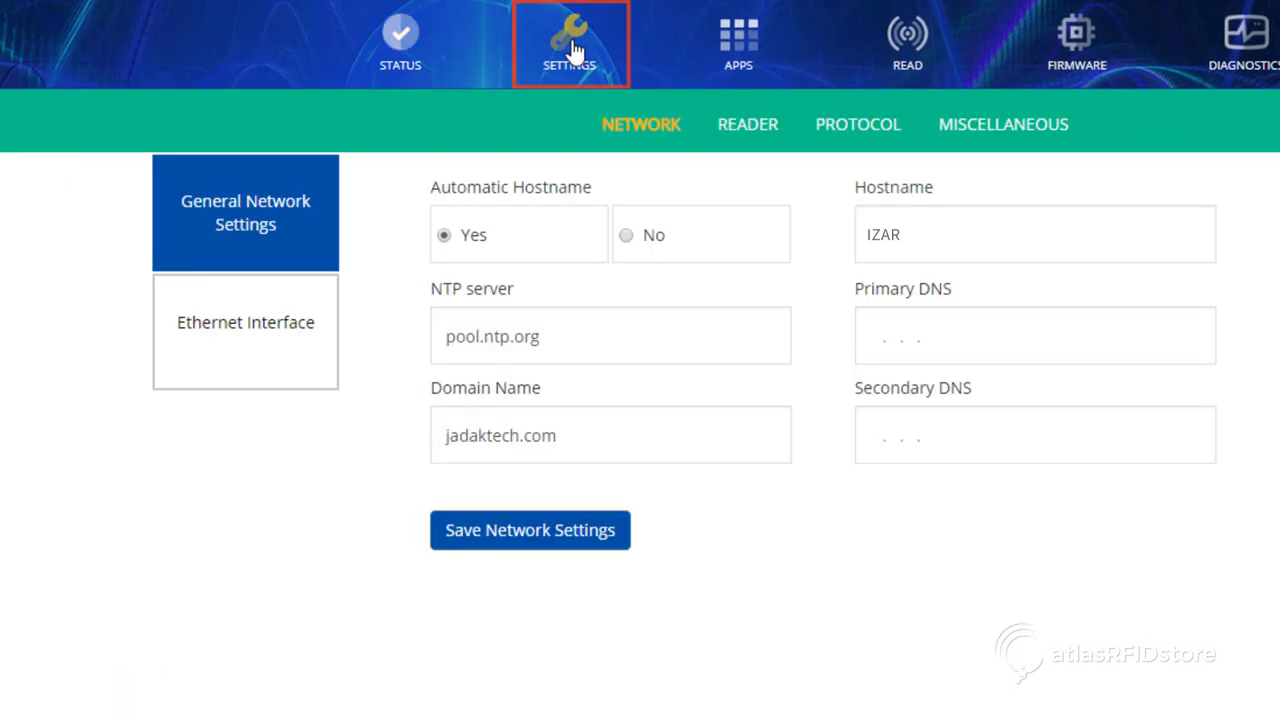
mouse_move(747, 124)
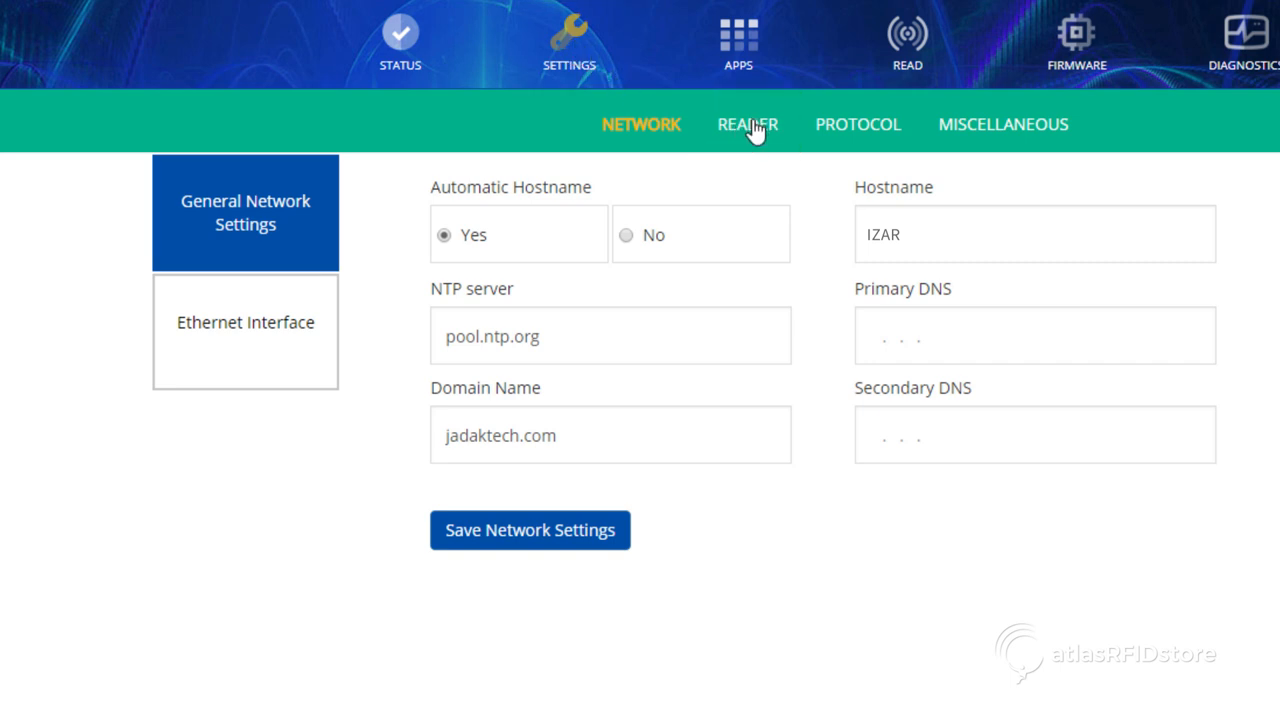
left_click(746, 124)
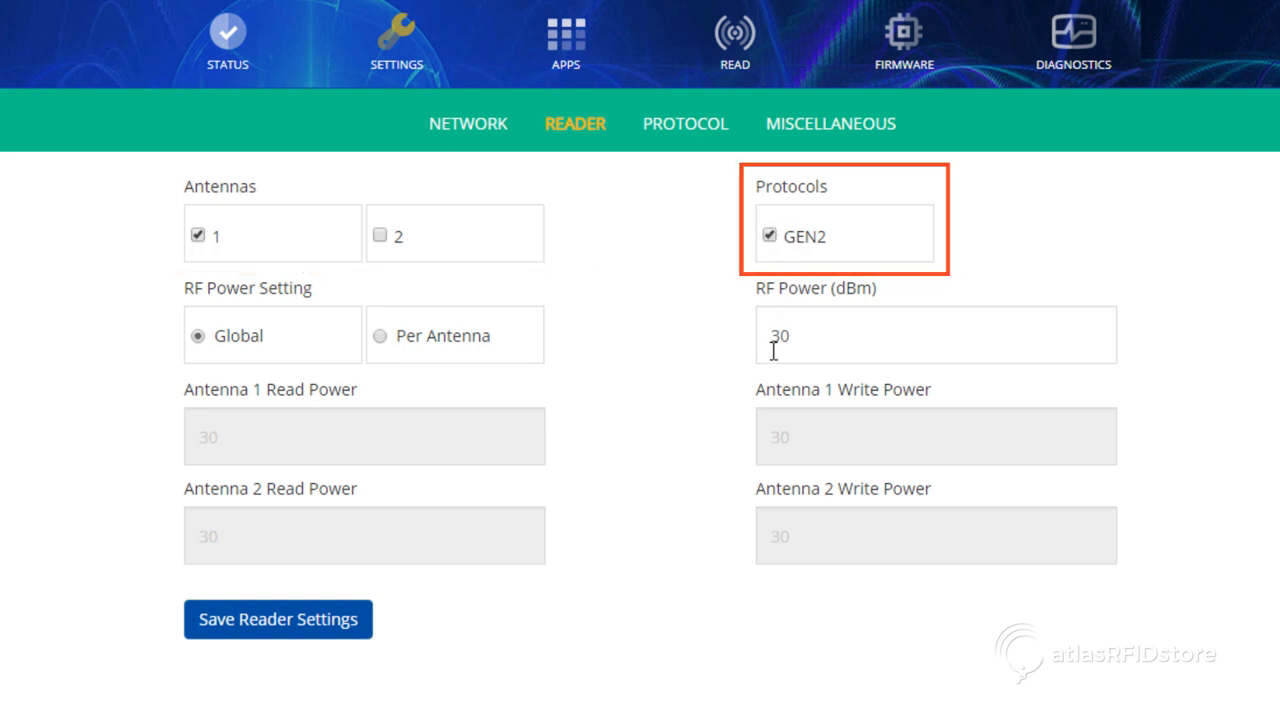
Save reader settings (antenna 1, GEN2, 30 dBm) and dismiss the confirmation.
left_click(278, 619)
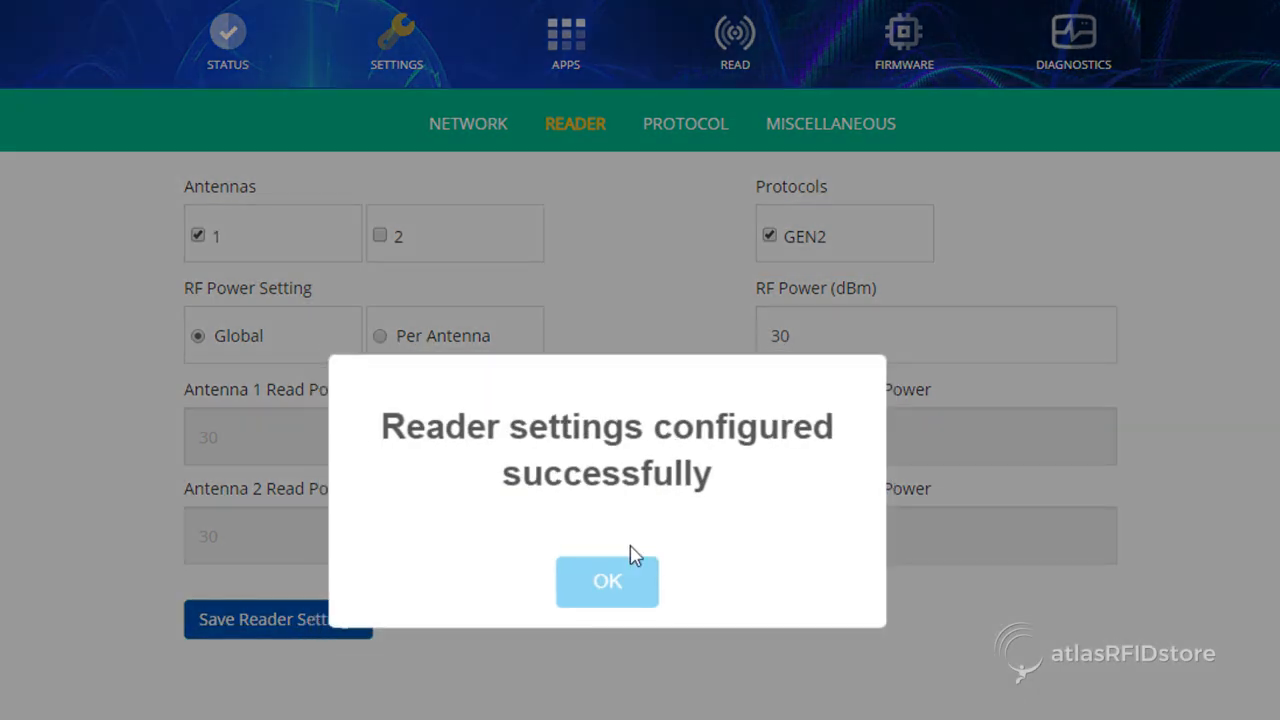
left_click(607, 581)
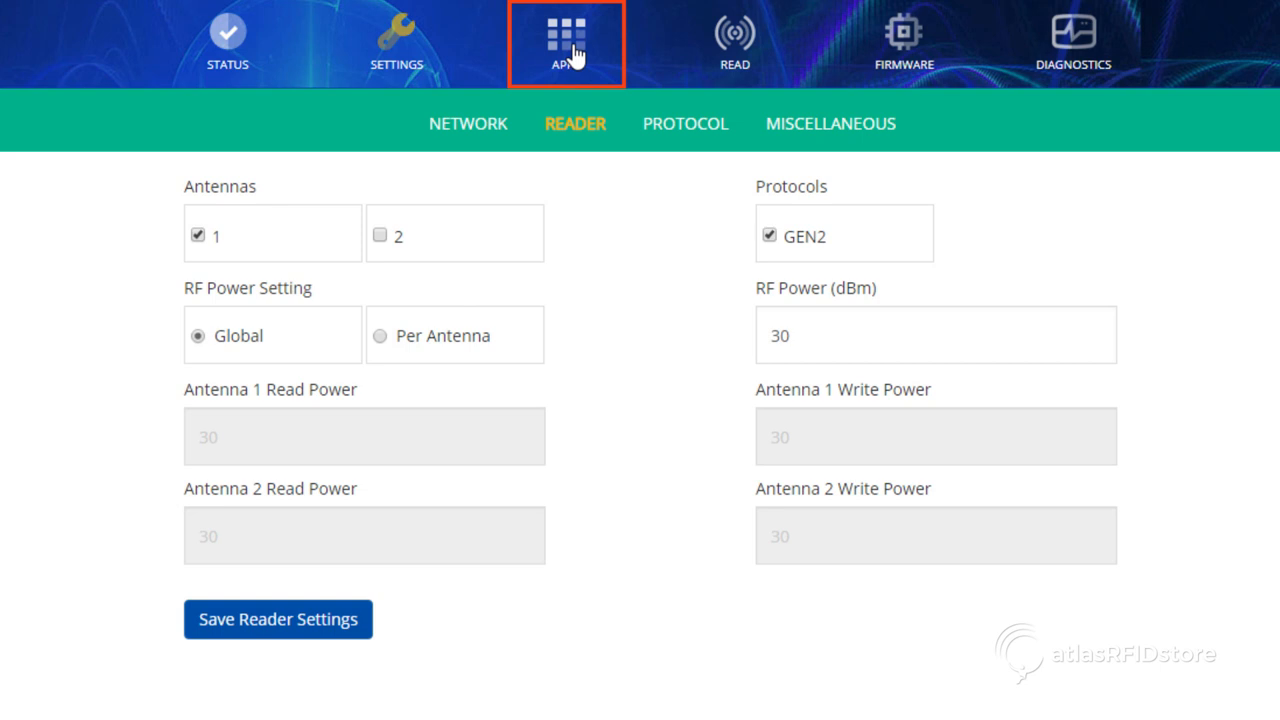
Turn the RainStream app on and show its Trigger settings.
left_click(566, 35)
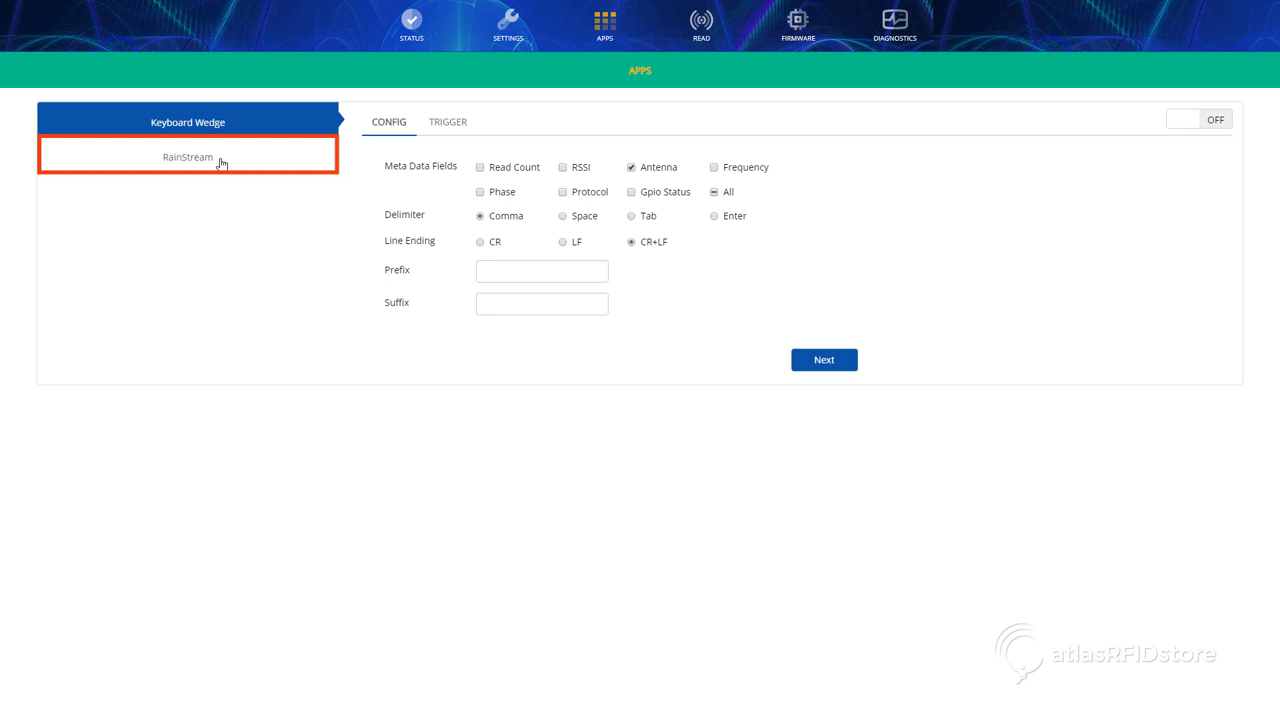
left_click(187, 157)
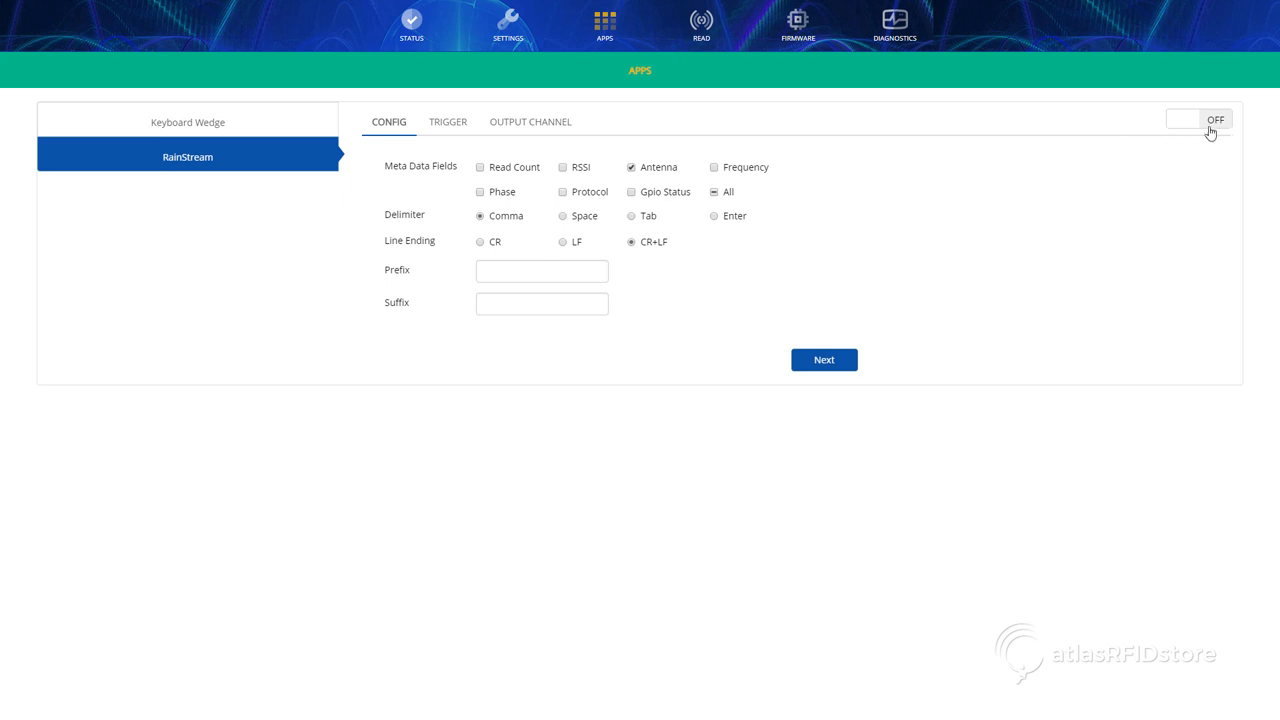
left_click(1197, 119)
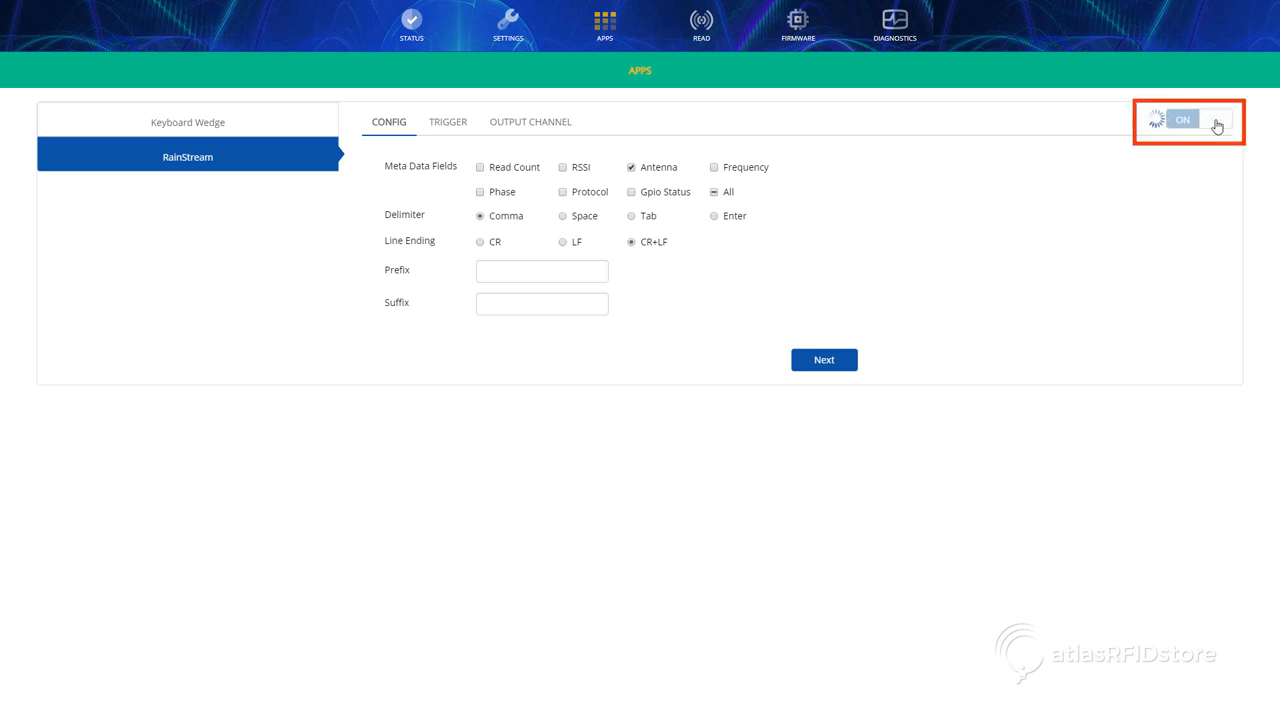
left_click(1183, 120)
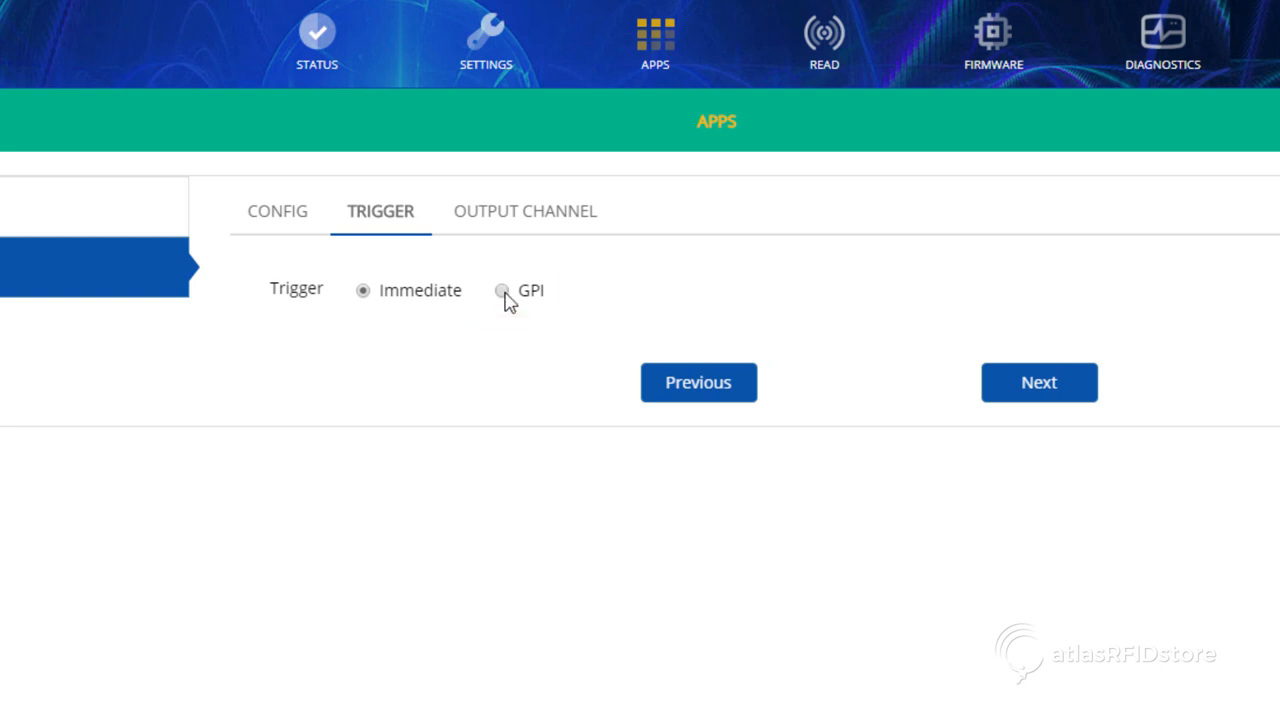
Keep the RainStream trigger on Immediate after checking GPI options, then continue to Output Channel.
left_click(501, 290)
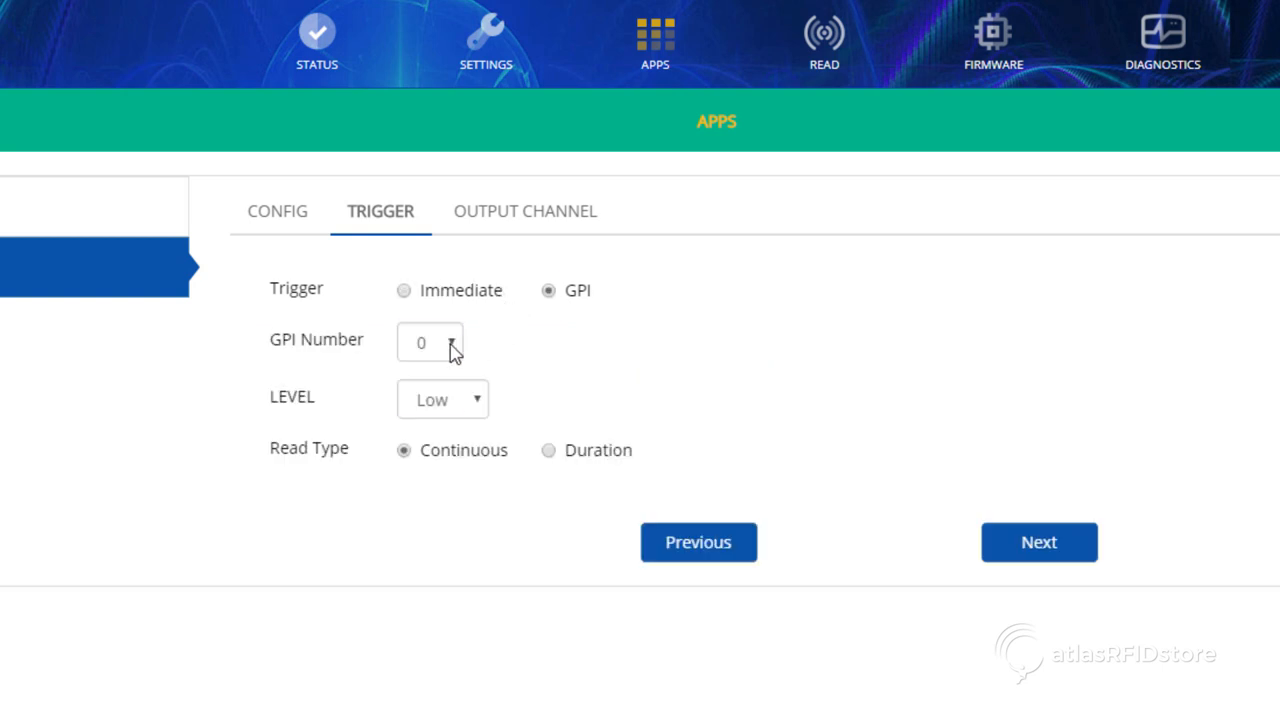
left_click(430, 342)
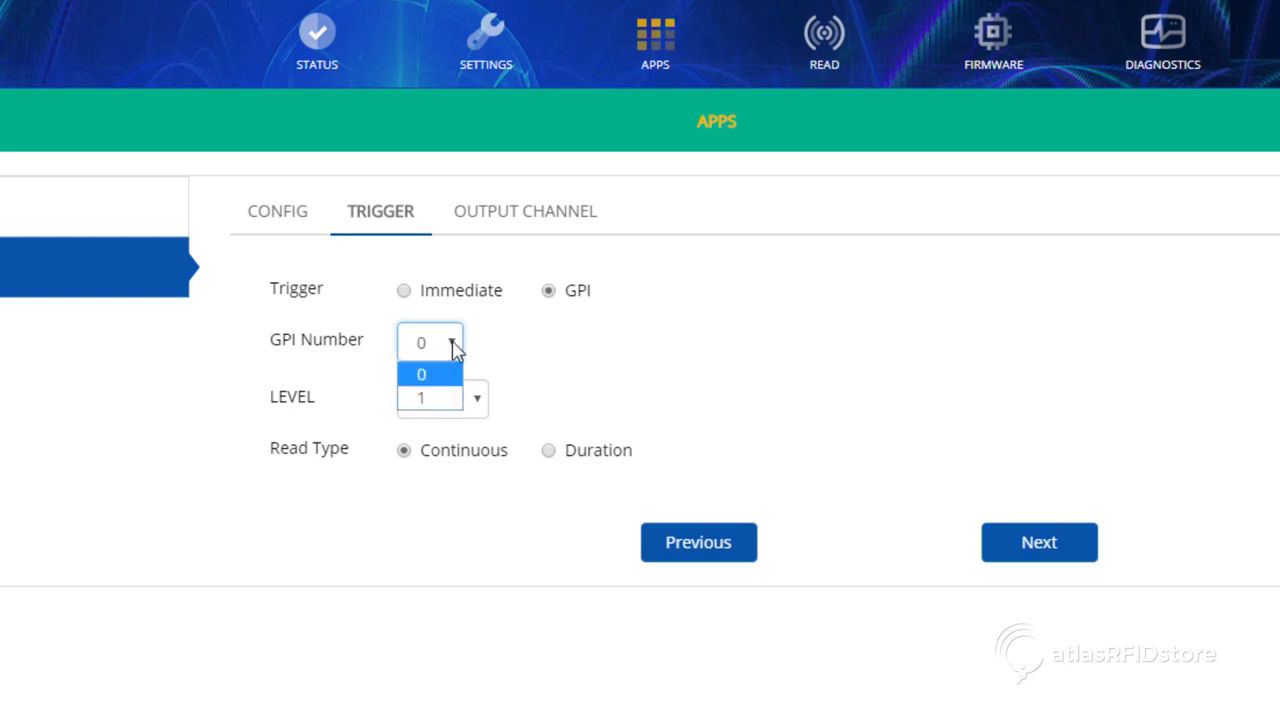
left_click(441, 398)
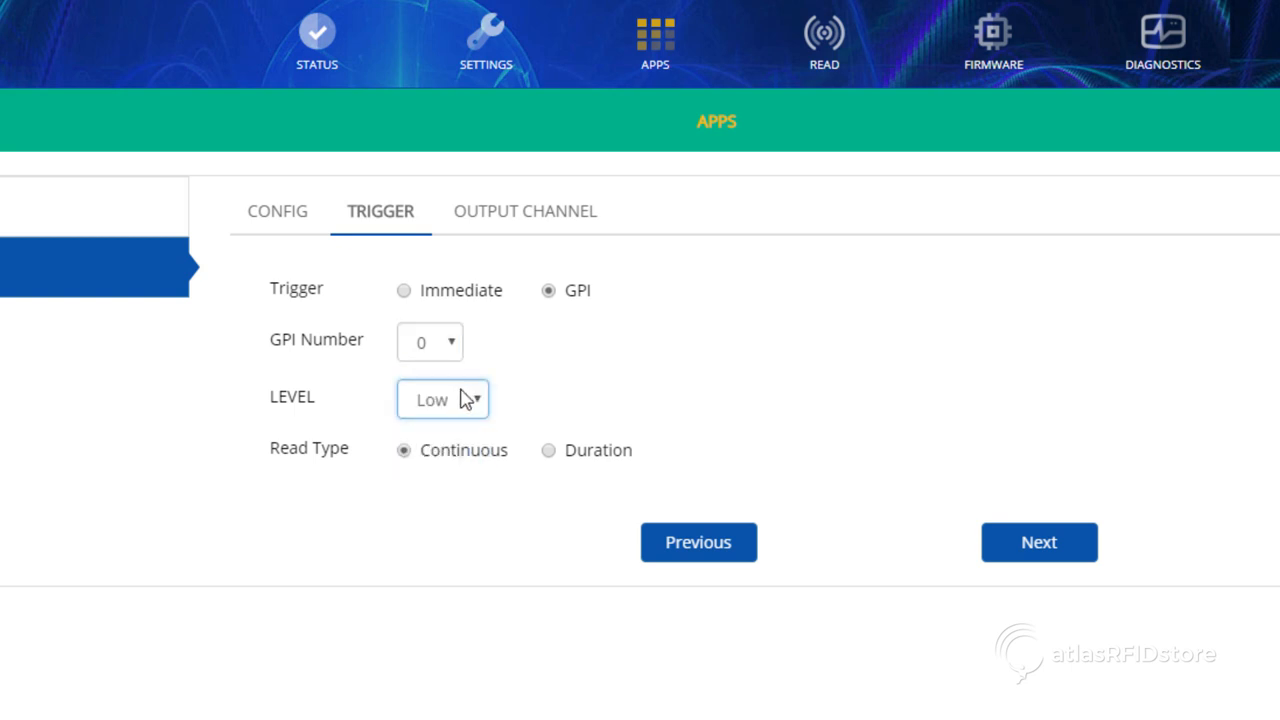
left_click(403, 290)
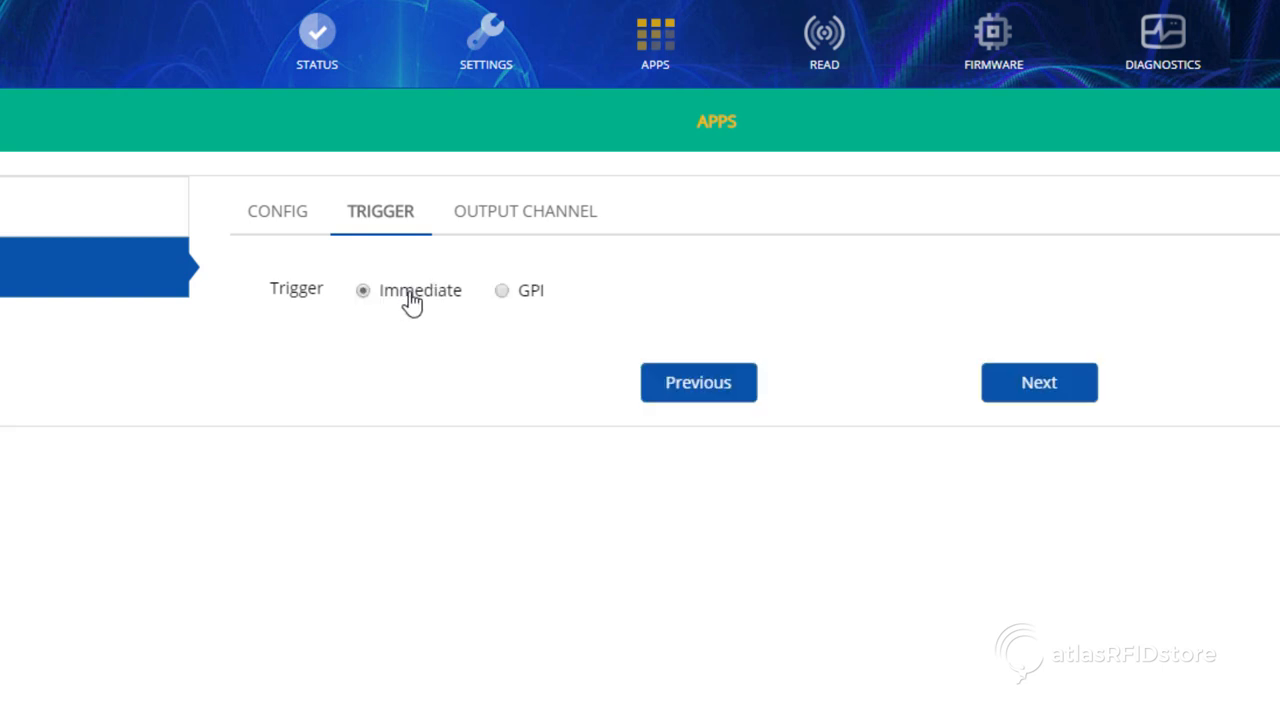
mouse_move(1015, 411)
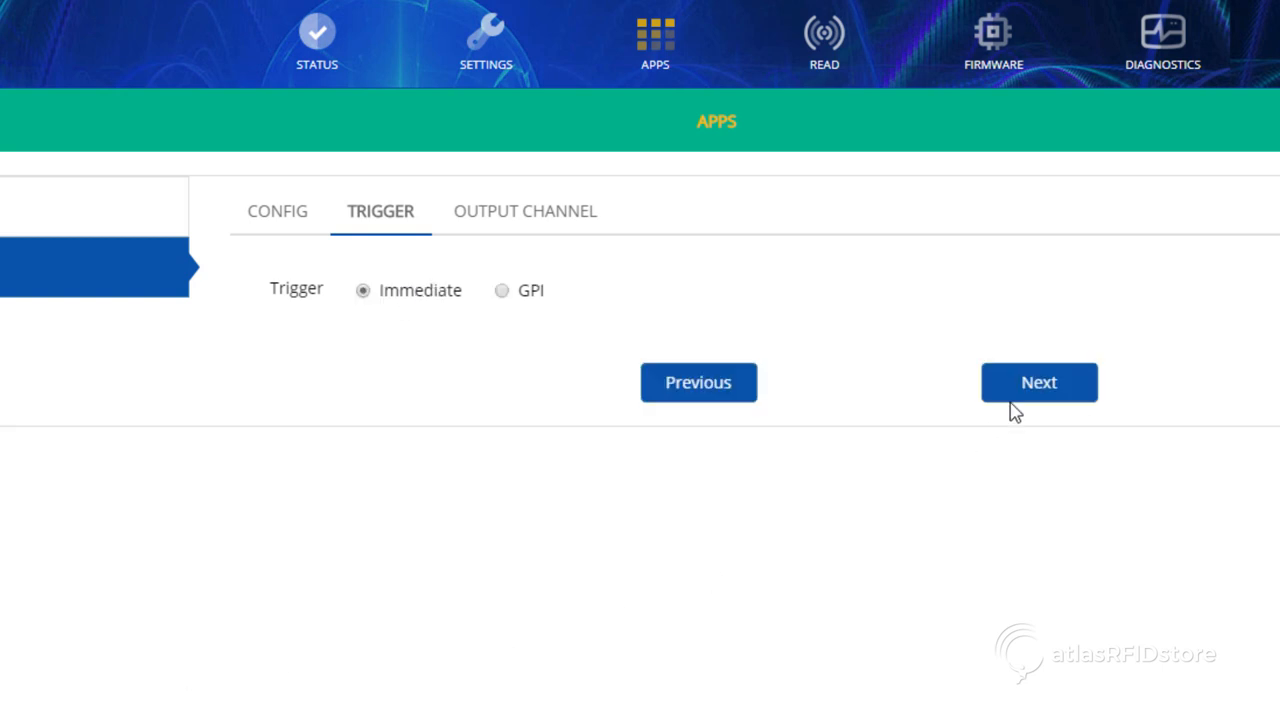
left_click(1038, 382)
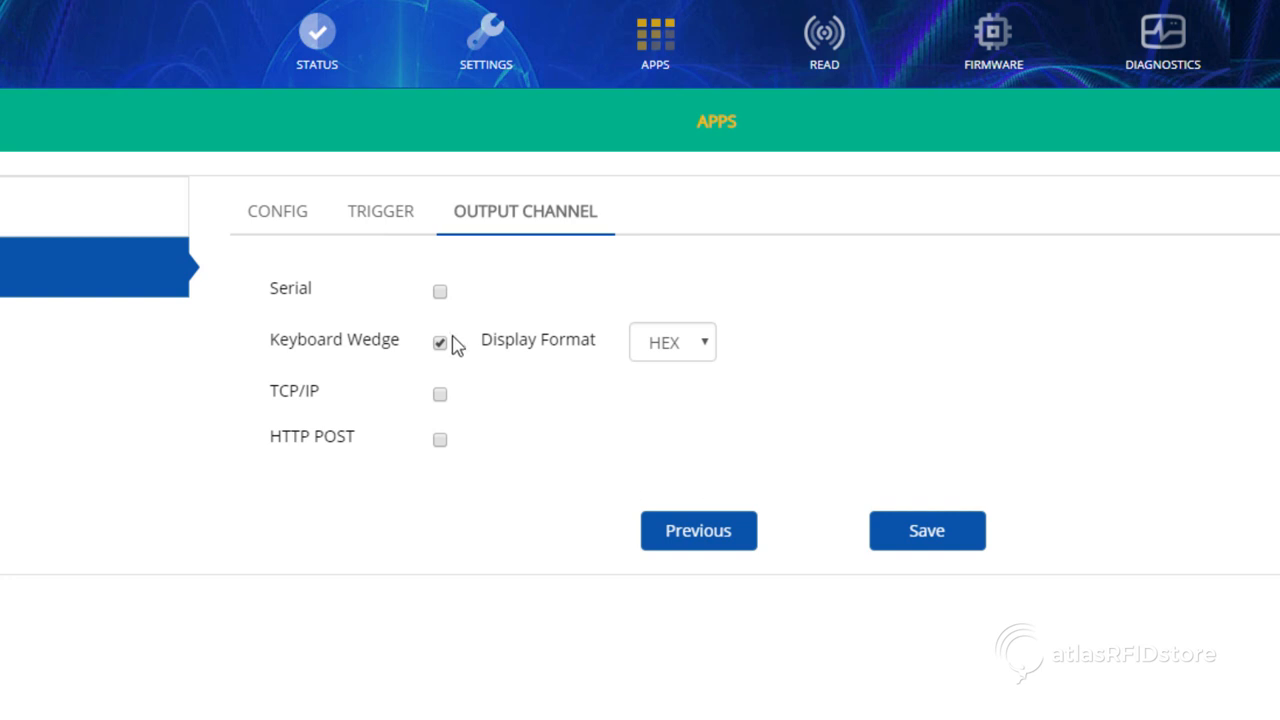
Choose HEX as the Keyboard Wedge display format.
left_click(671, 341)
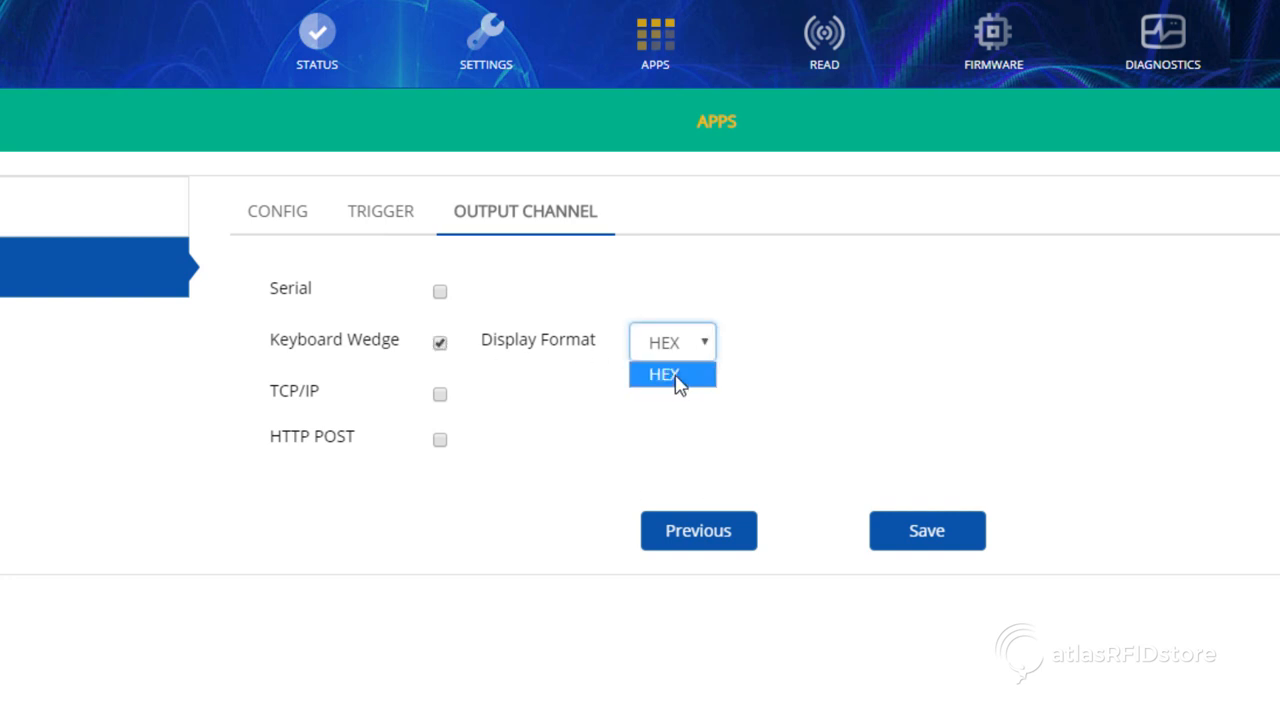
left_click(671, 374)
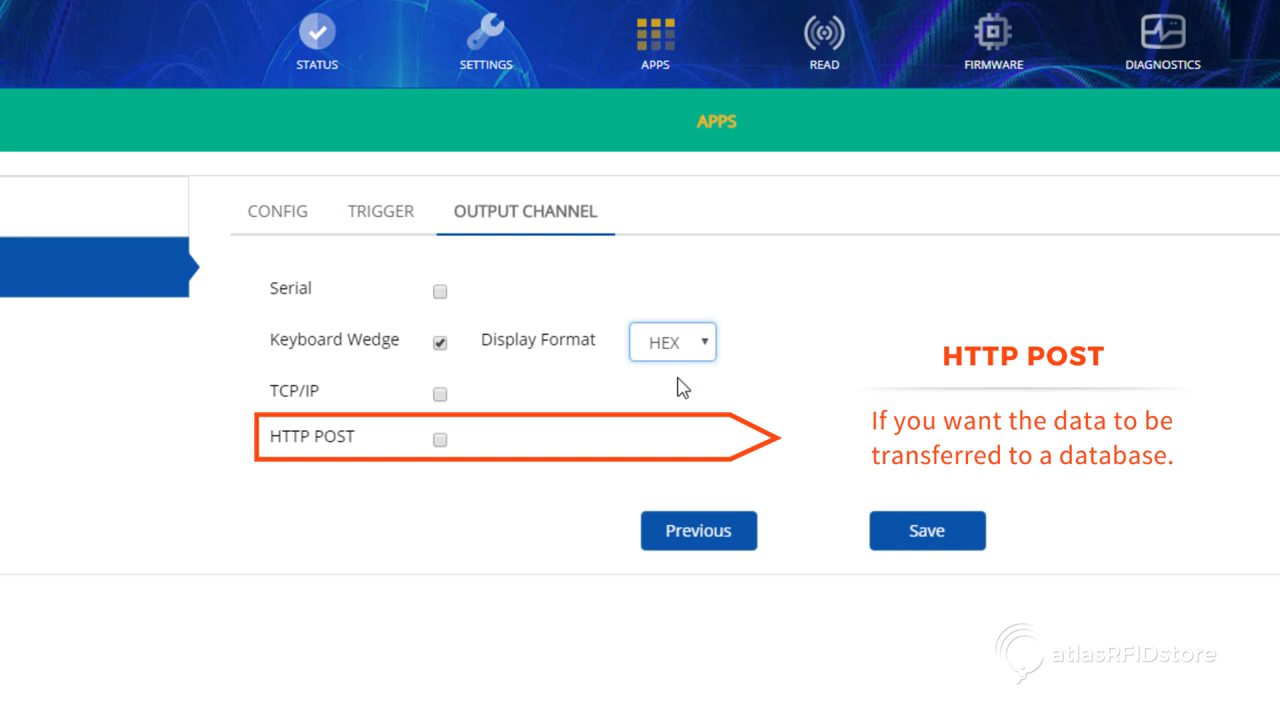
mouse_move(912, 417)
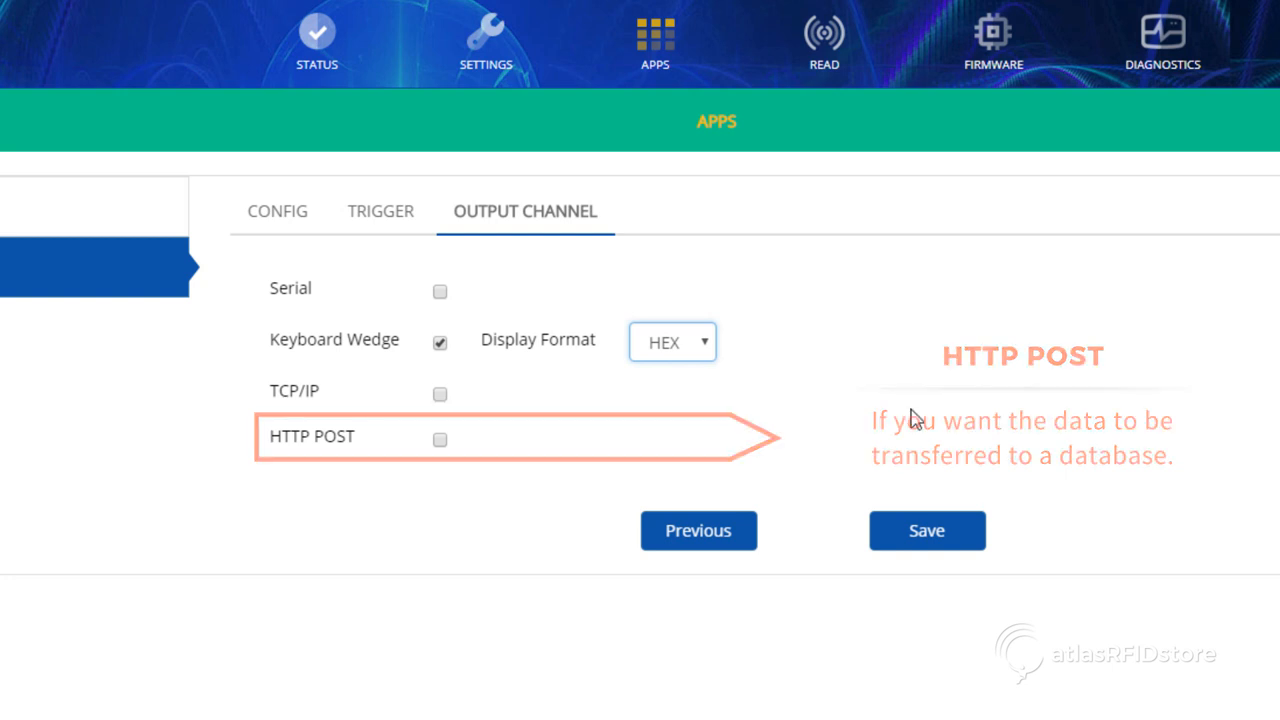
Save the RainStream Immediate trigger and Keyboard Wedge HEX settings and acknowledge the success popup.
left_click(925, 530)
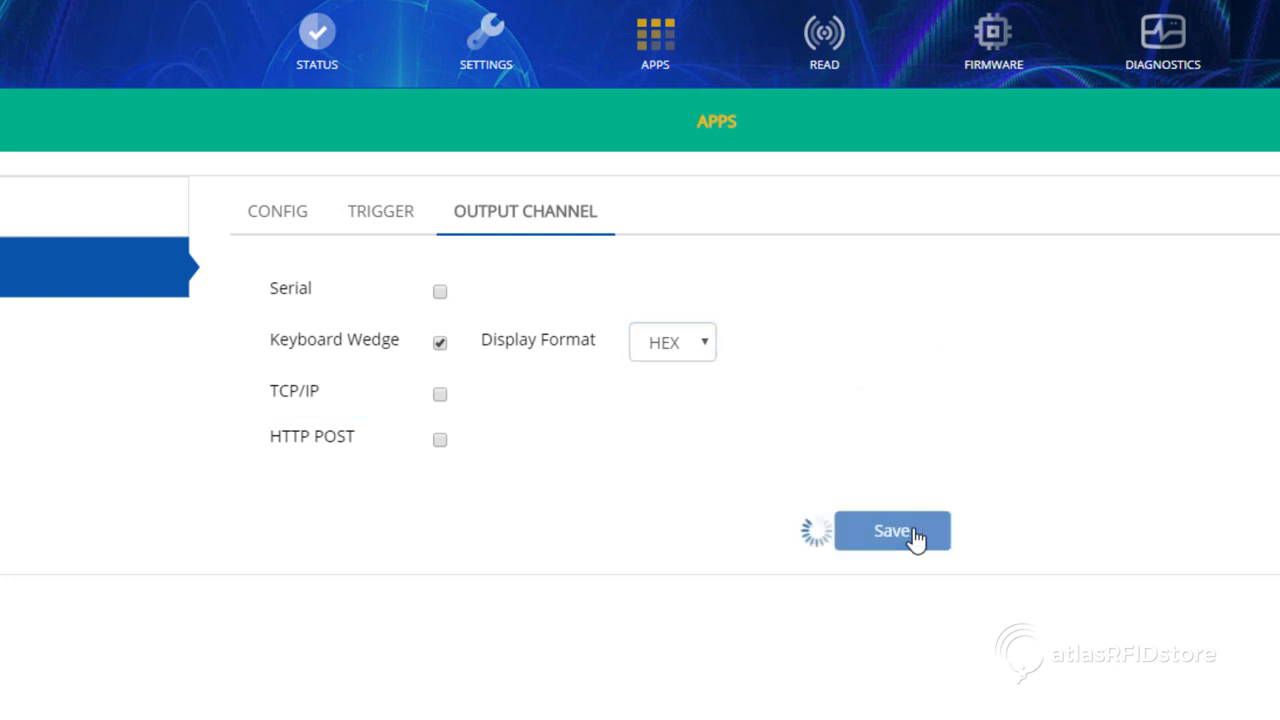
left_click(890, 530)
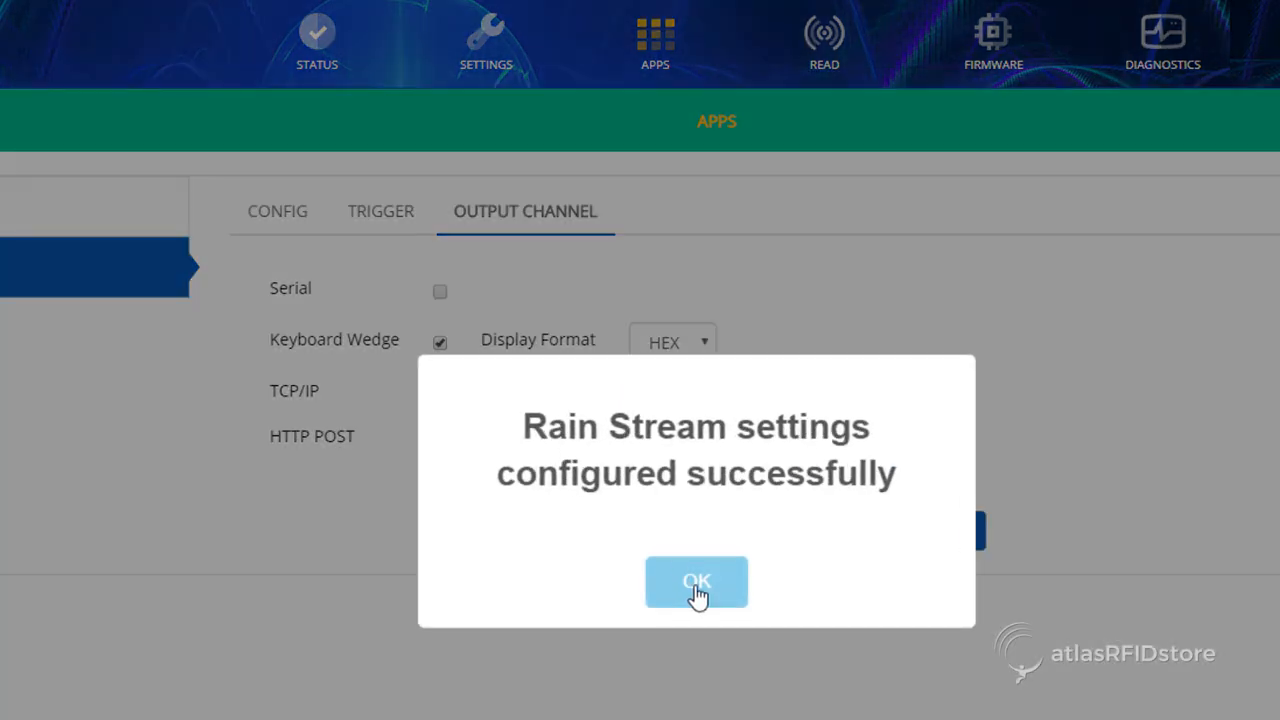
left_click(696, 582)
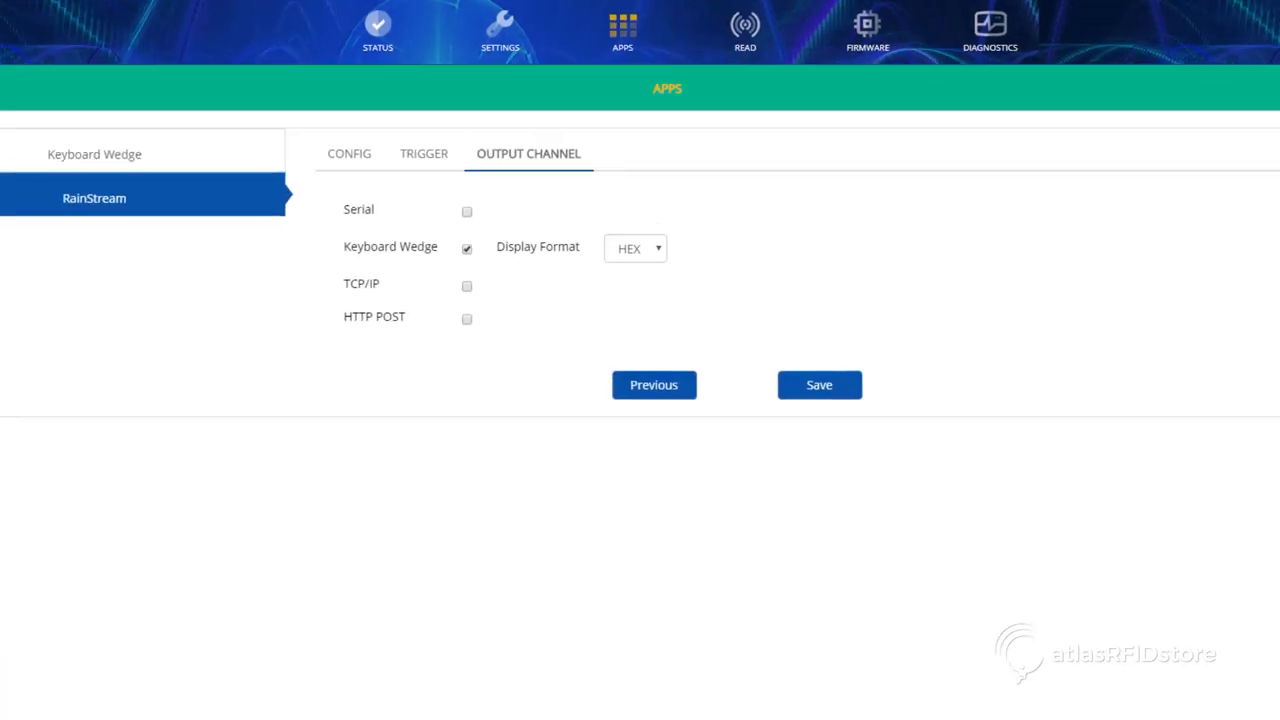